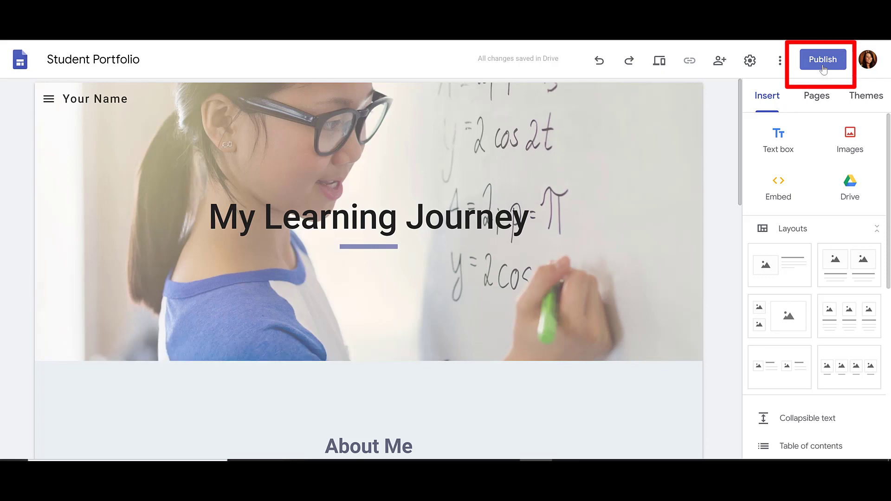
Step: Begin publishing and replace the placeholder web address with klinesclasssite
click(822, 60)
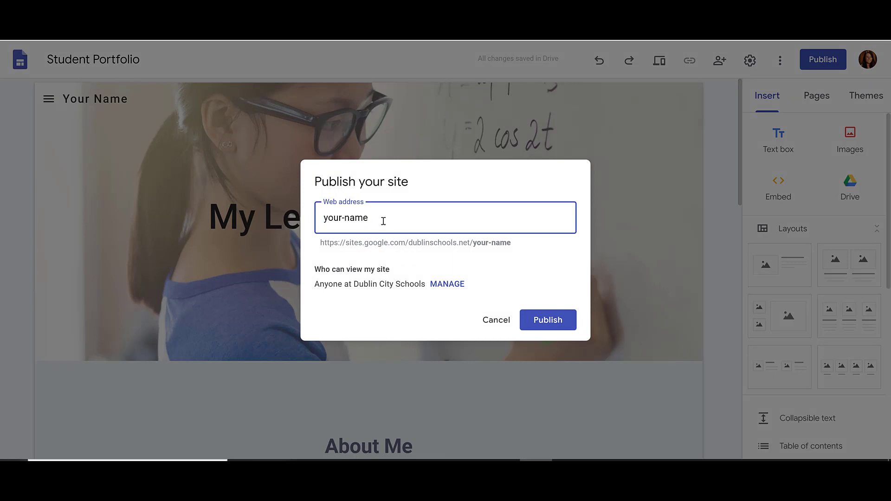
double_click(345, 218)
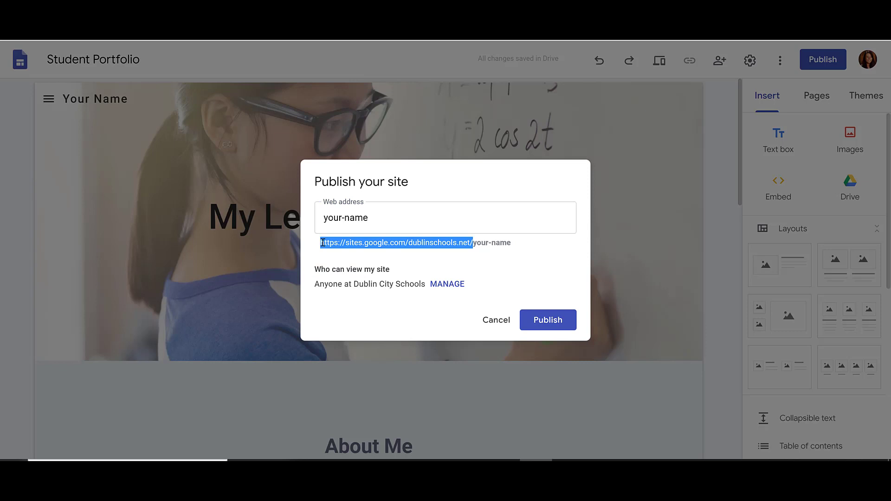
click(444, 217)
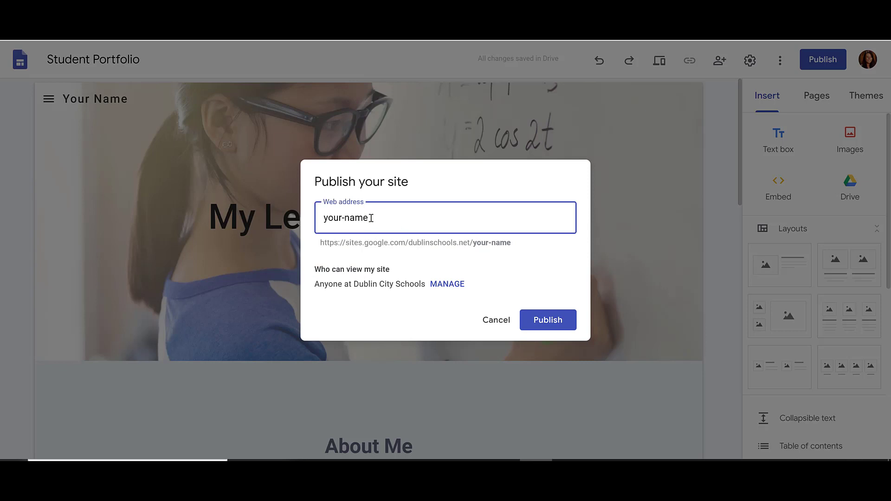
text(klinesclasssite)
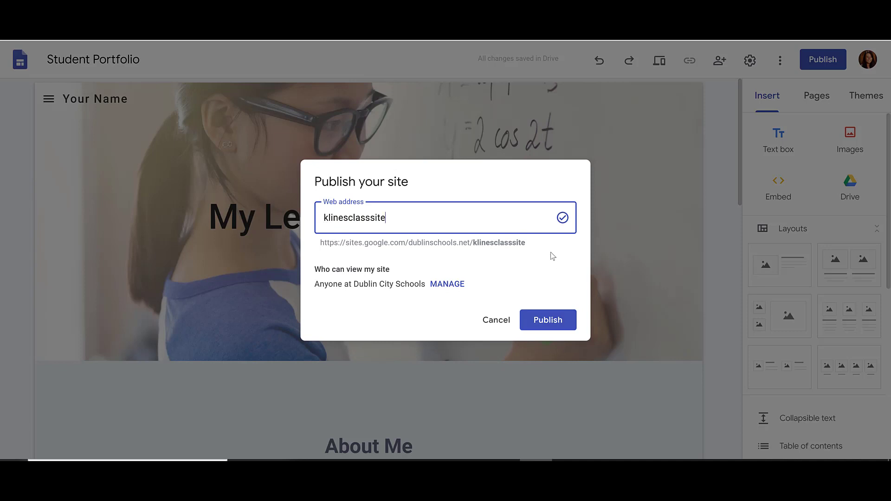
mouse_move(565, 227)
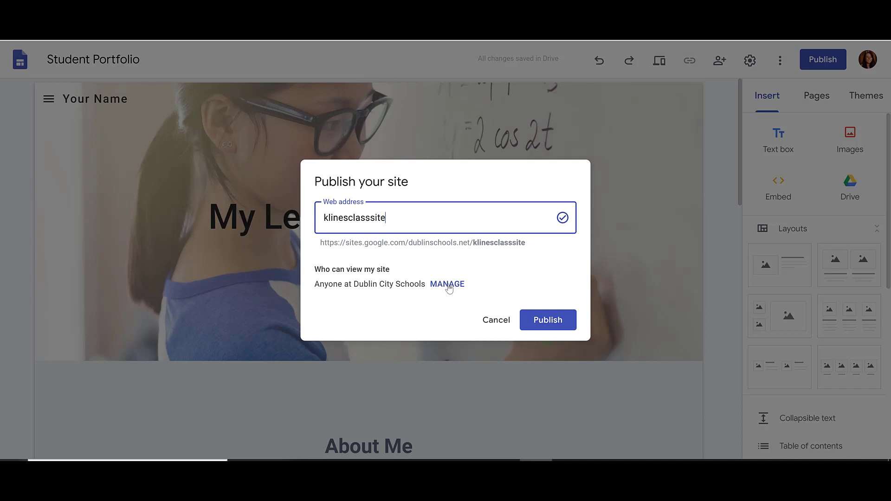
Step: Reach the Links sharing settings via Manage under 'Who can view my site'
click(547, 319)
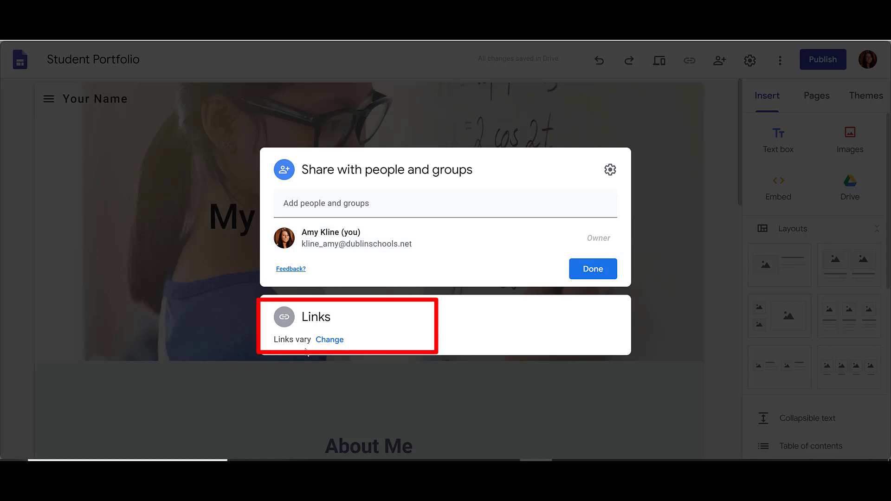
mouse_move(328, 339)
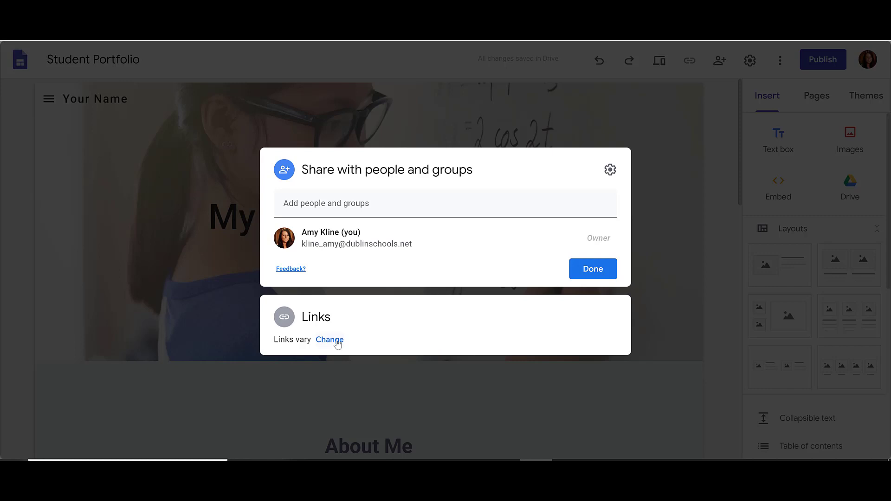
click(329, 340)
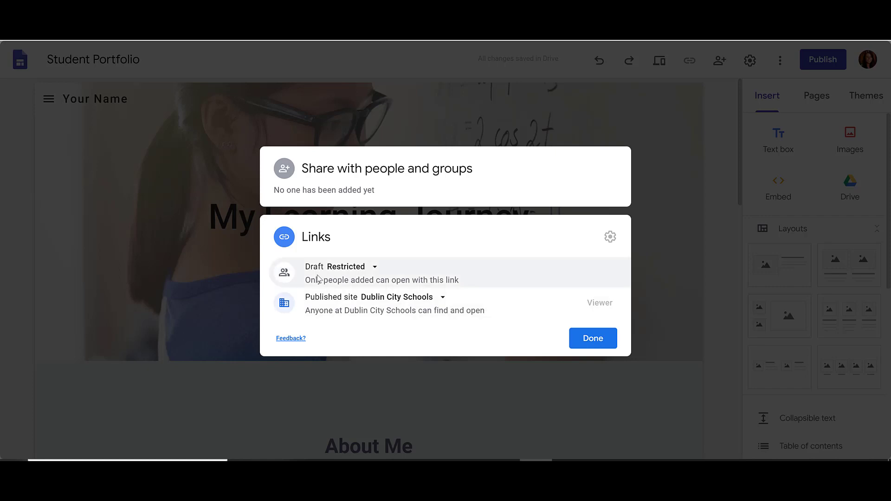
mouse_move(318, 279)
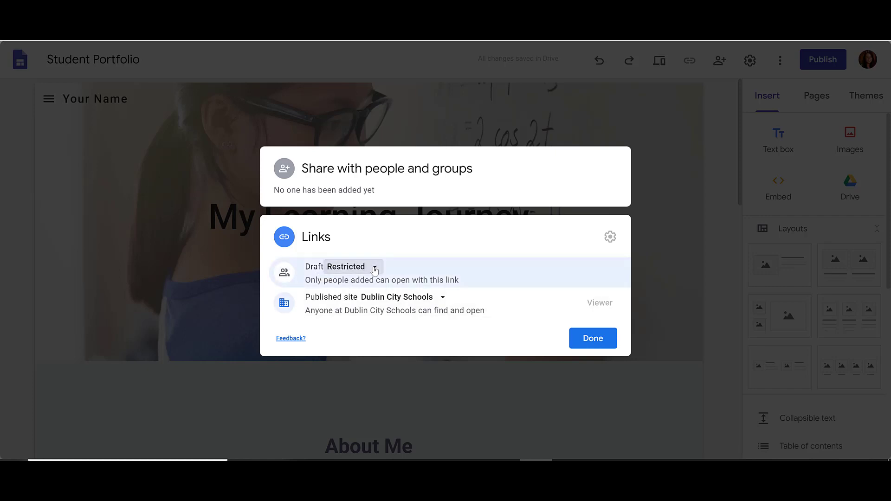
Step: Leave the draft Restricted, set the published site to Public, and confirm with Done
click(374, 267)
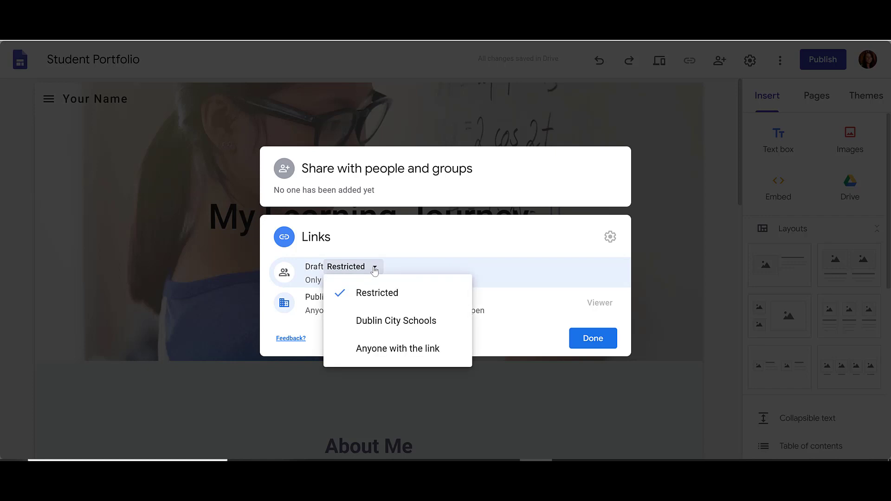
mouse_move(405, 302)
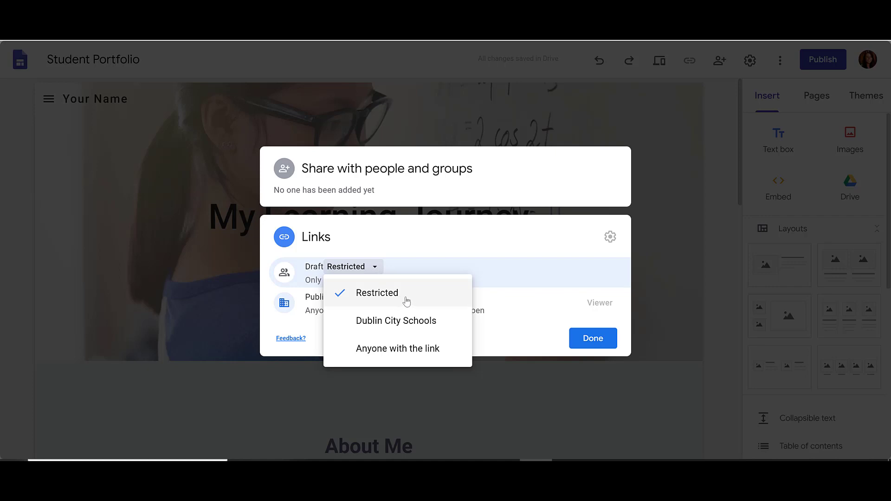
mouse_move(419, 320)
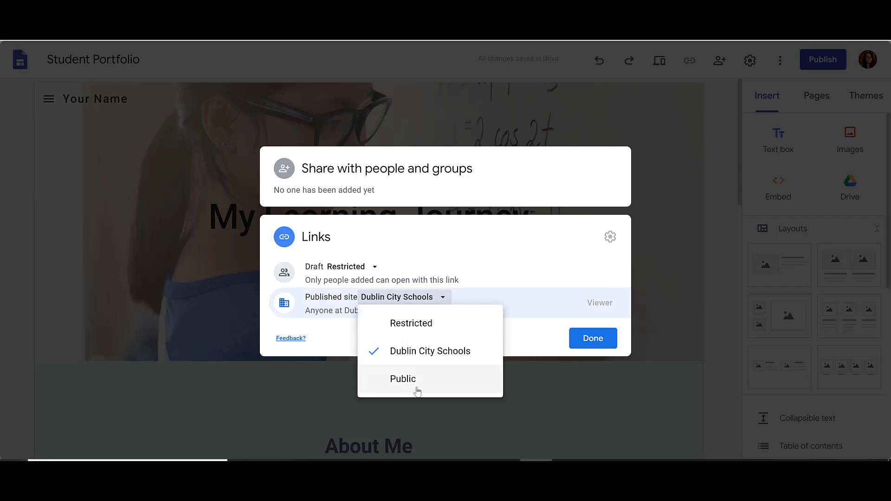
click(402, 379)
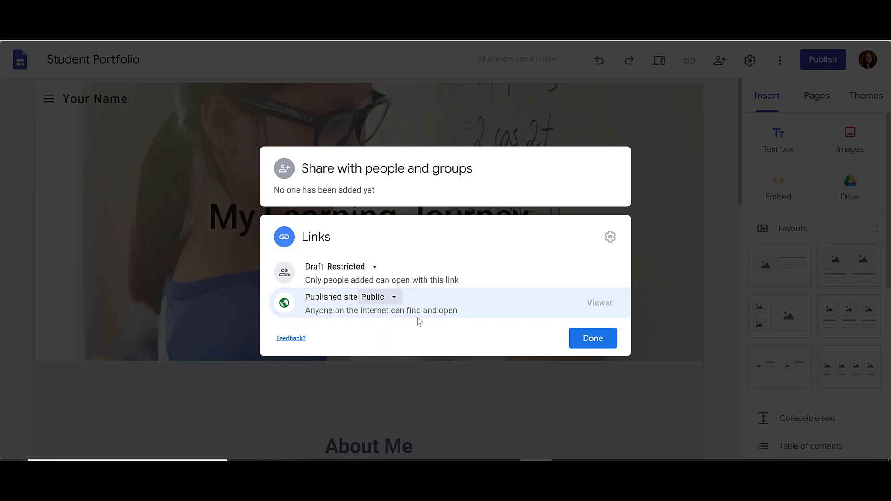
mouse_move(484, 313)
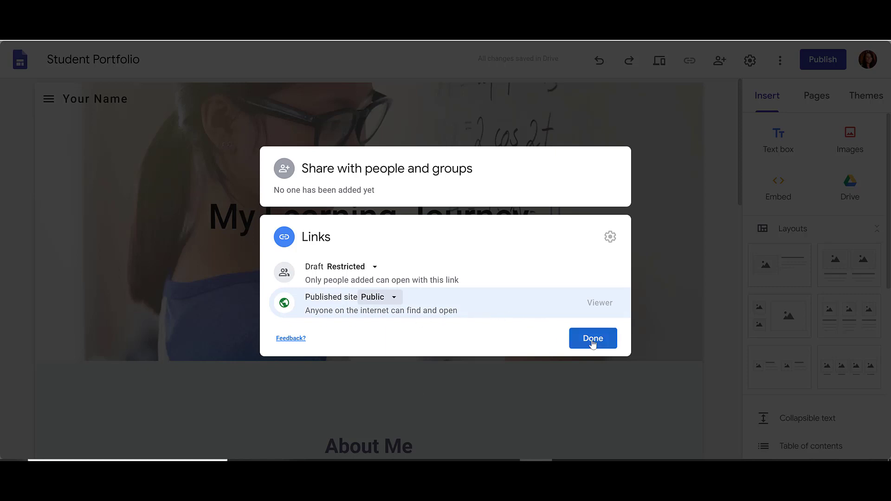
click(592, 337)
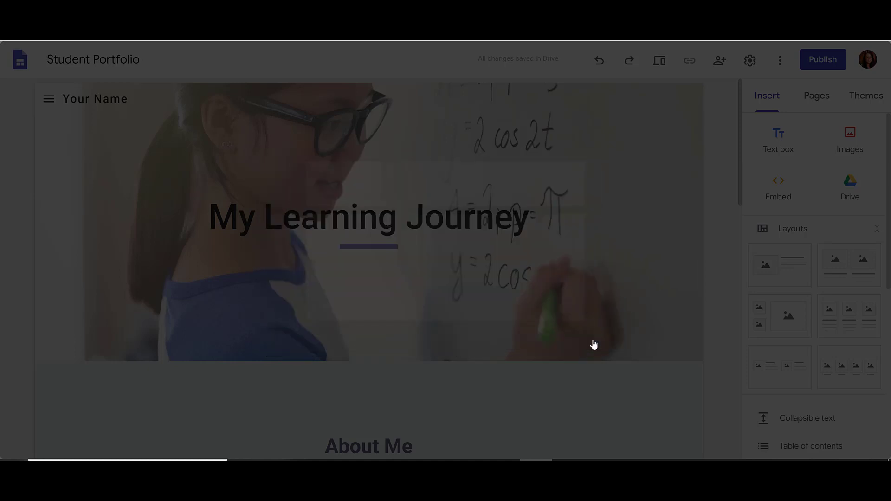
Step: Publish at klinesclasssite with the search-engine checkbox toggled back to allowed
click(822, 59)
text(klinesclasssite)
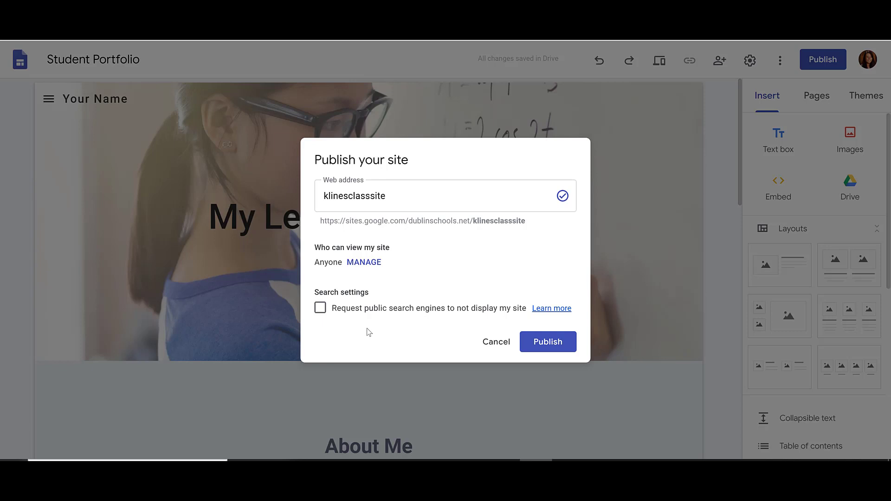
click(321, 307)
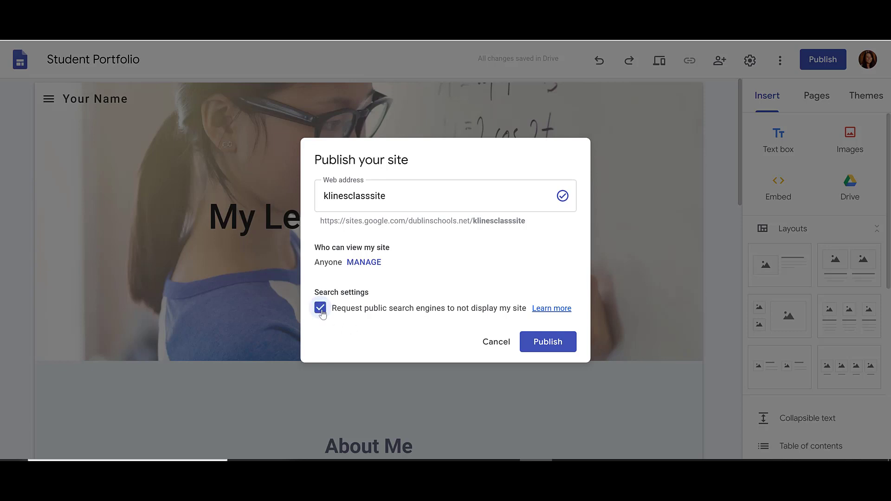
click(320, 309)
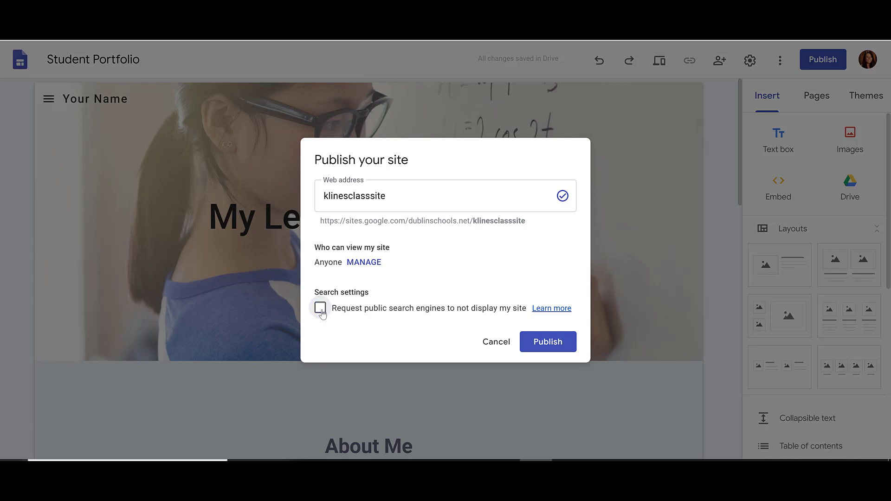
click(547, 342)
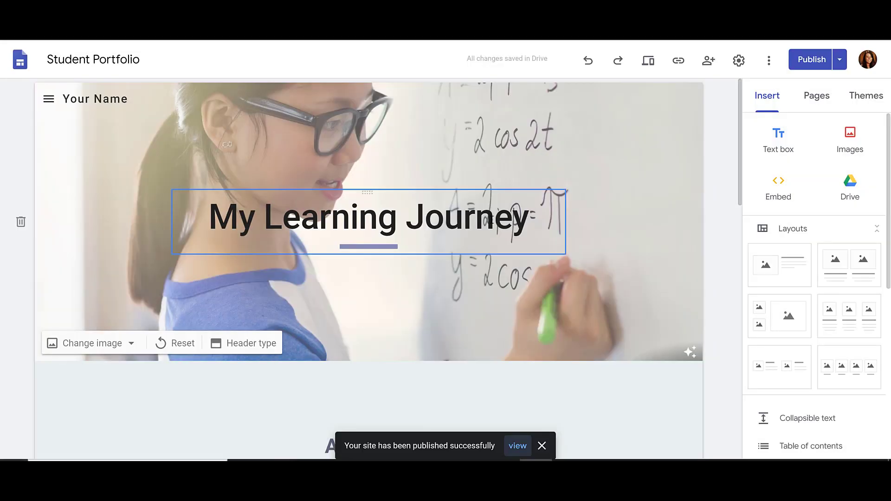
Step: Insert the journals-and-pencils photo beneath the My Learning Journey title
click(369, 217)
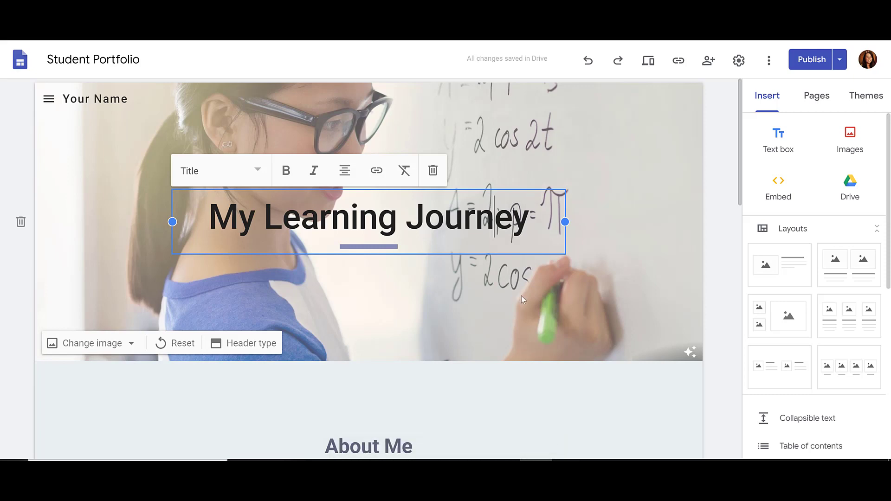
key(Backspace)
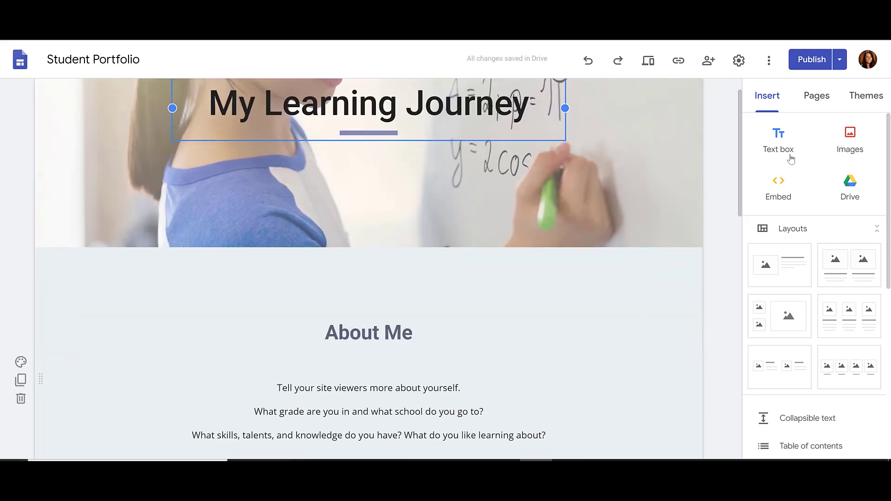
click(849, 139)
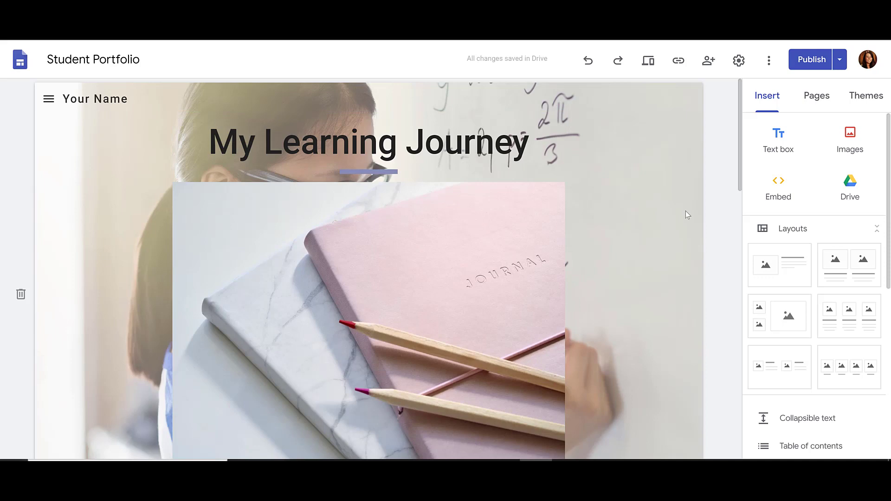
mouse_move(807, 91)
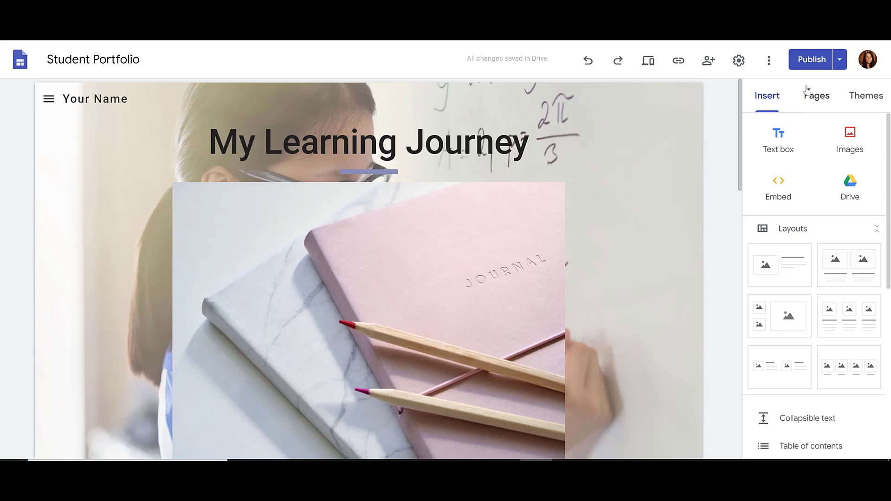
Step: Review the draft-versus-published comparison and publish the updated home page
click(812, 59)
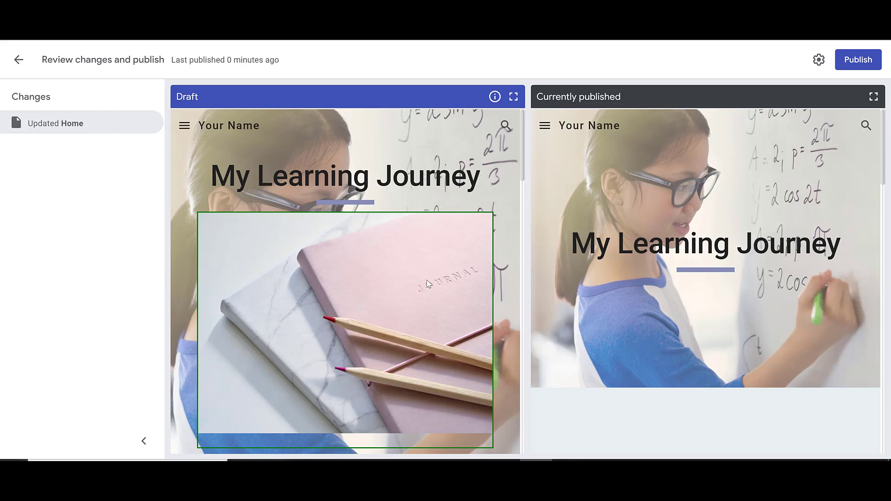
mouse_move(858, 59)
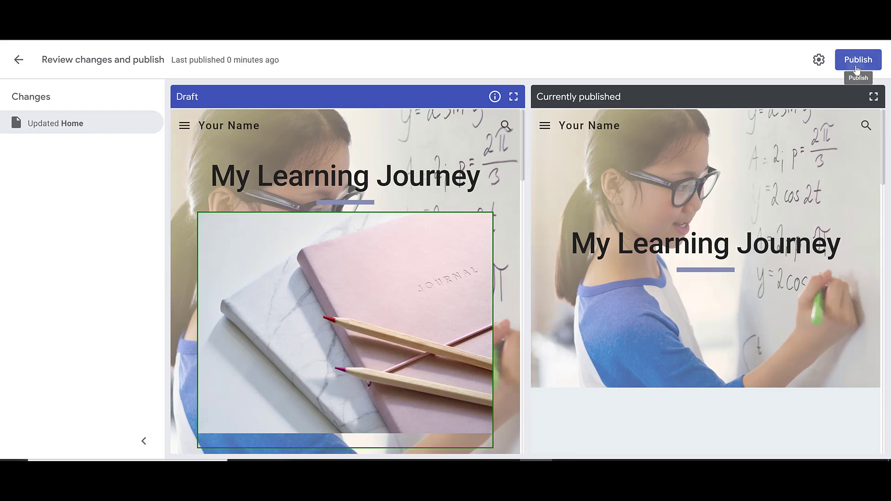
click(858, 59)
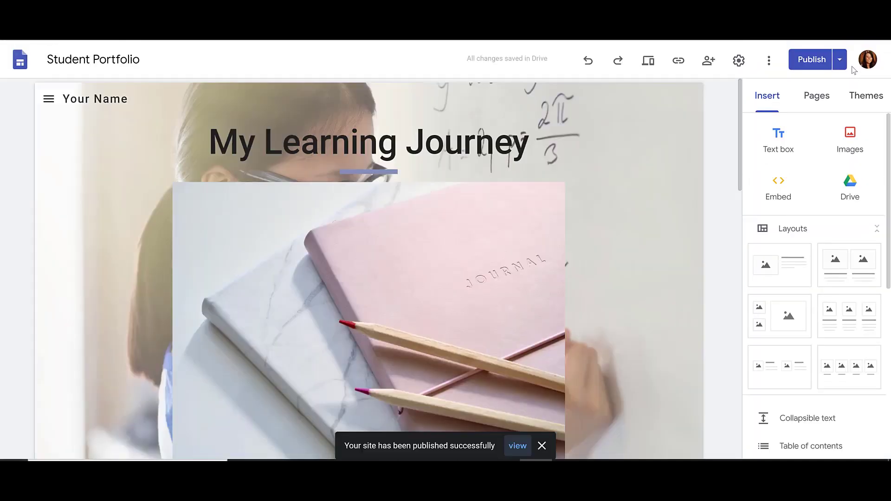
mouse_move(709, 60)
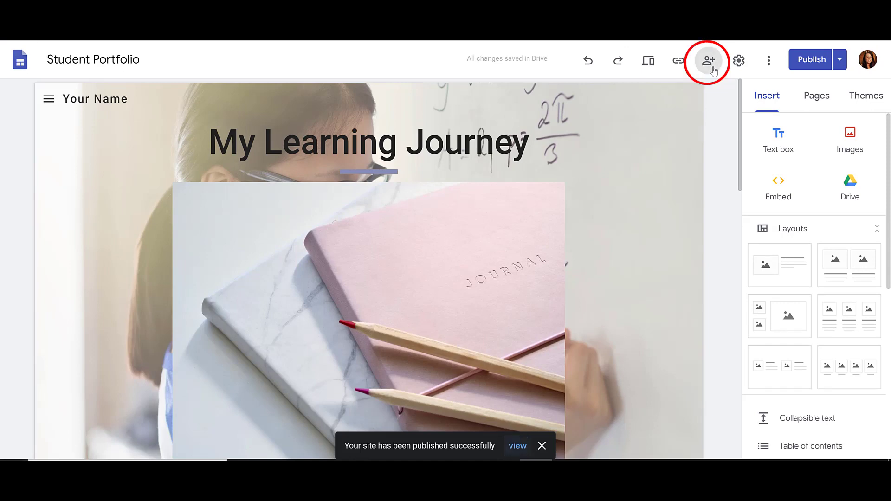
Step: Confirm public access in Share, then request the published-site link
click(707, 61)
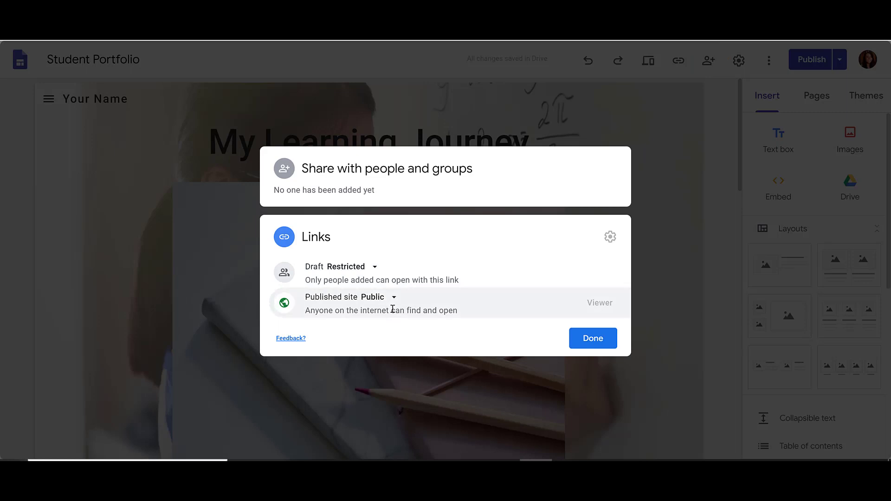
click(593, 338)
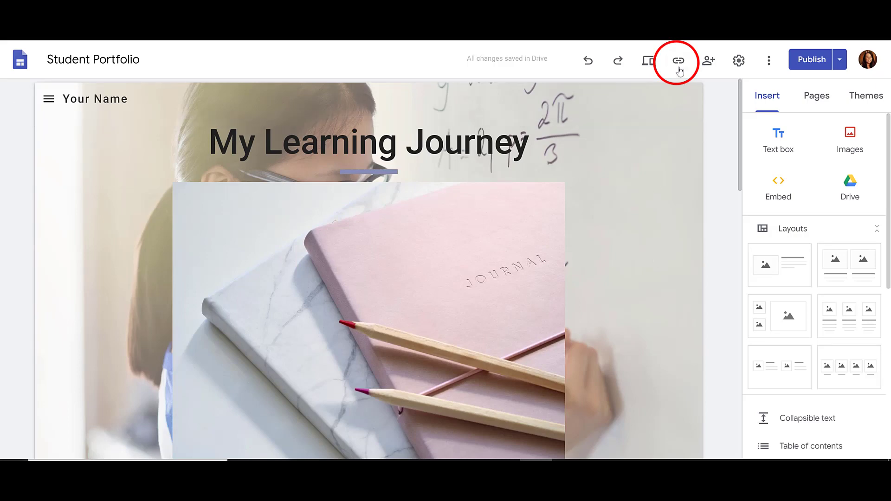
mouse_move(677, 61)
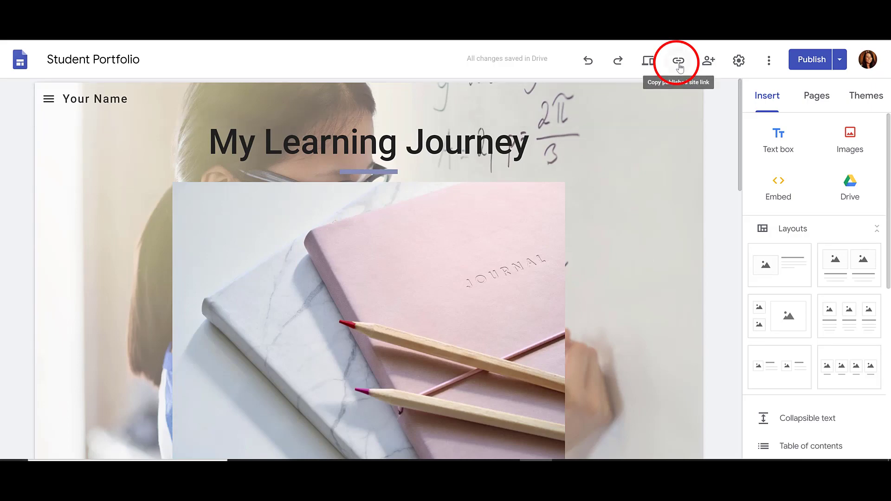
click(677, 60)
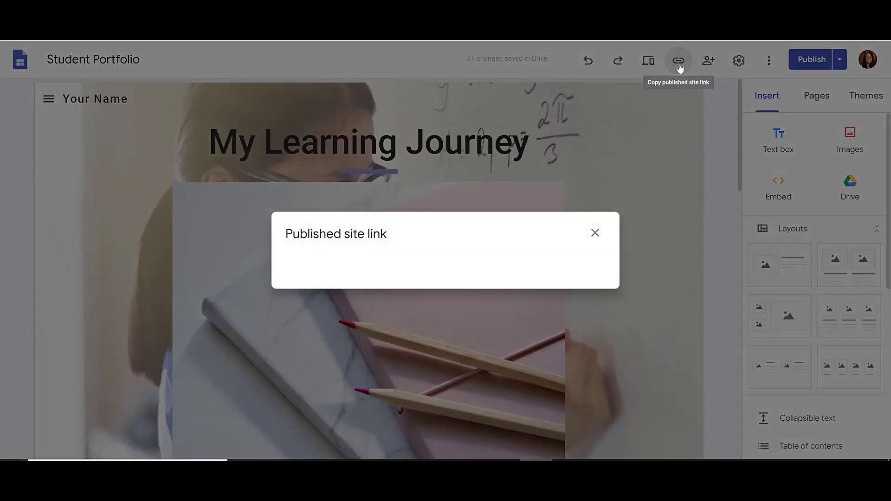